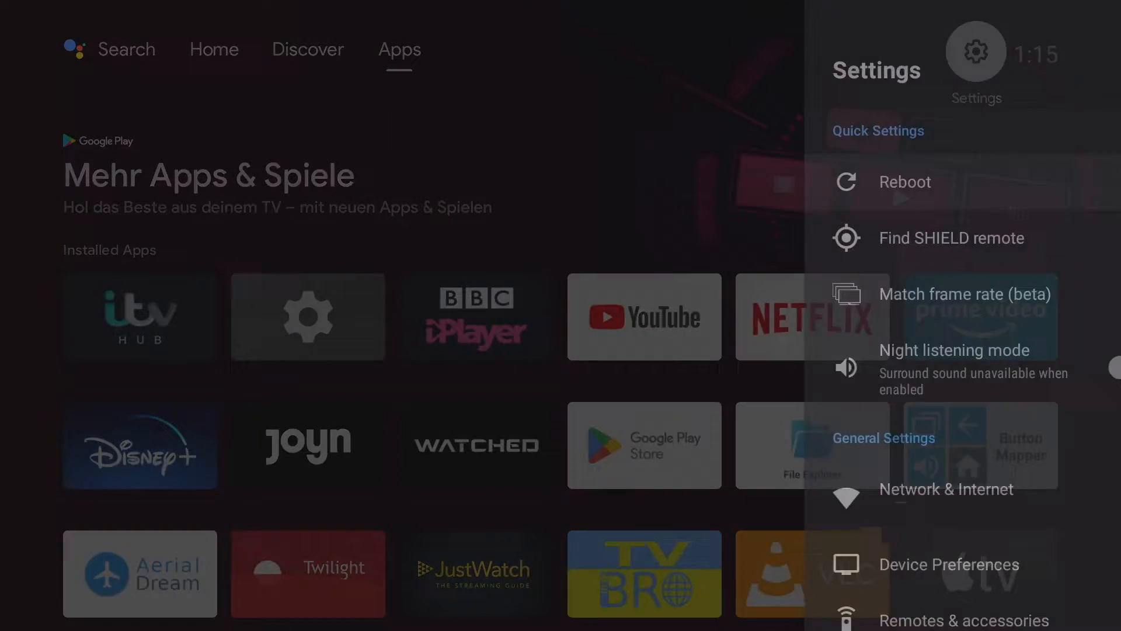
Reach Volume control under Device Preferences > Display & Sound, with IR for LG TV on and CEC off.
scroll(down, 3)
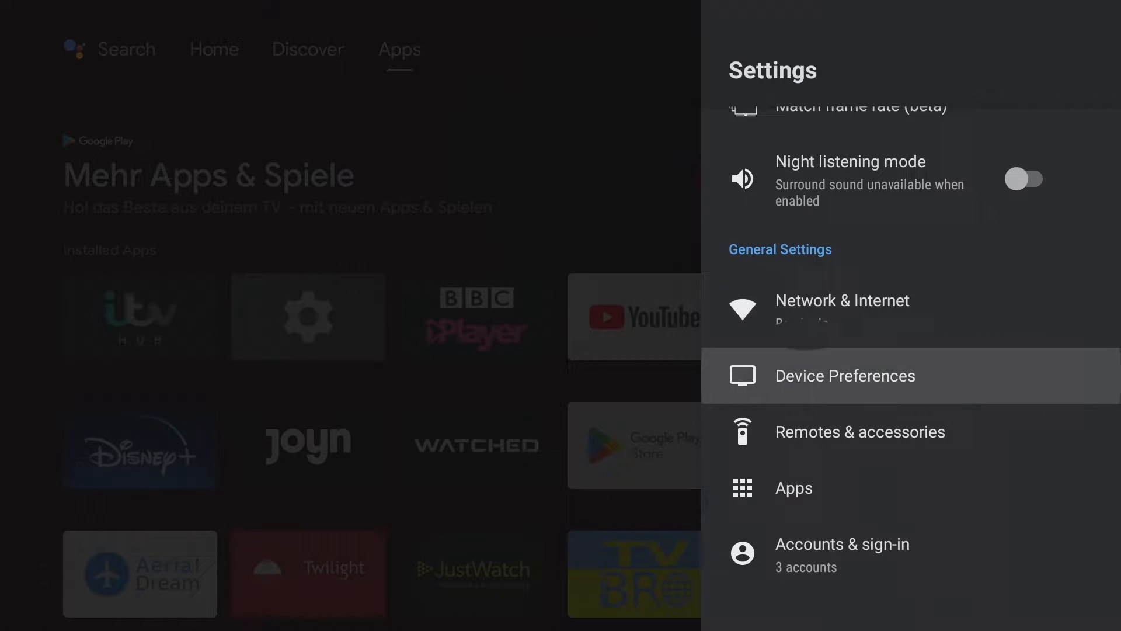
click(843, 375)
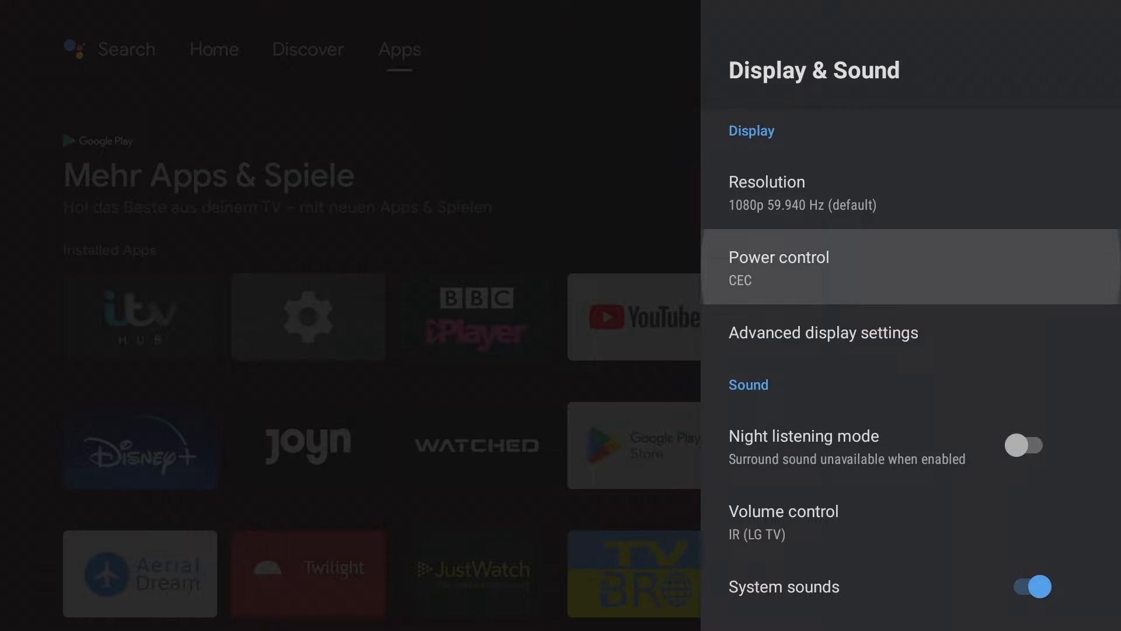
click(779, 268)
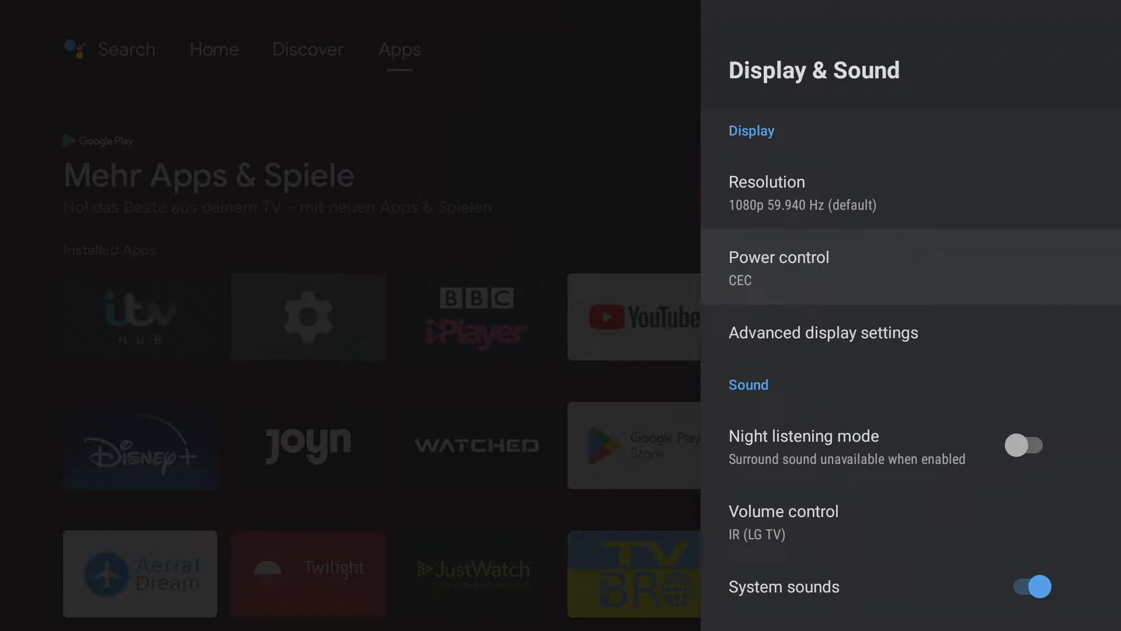
scroll(down, 3)
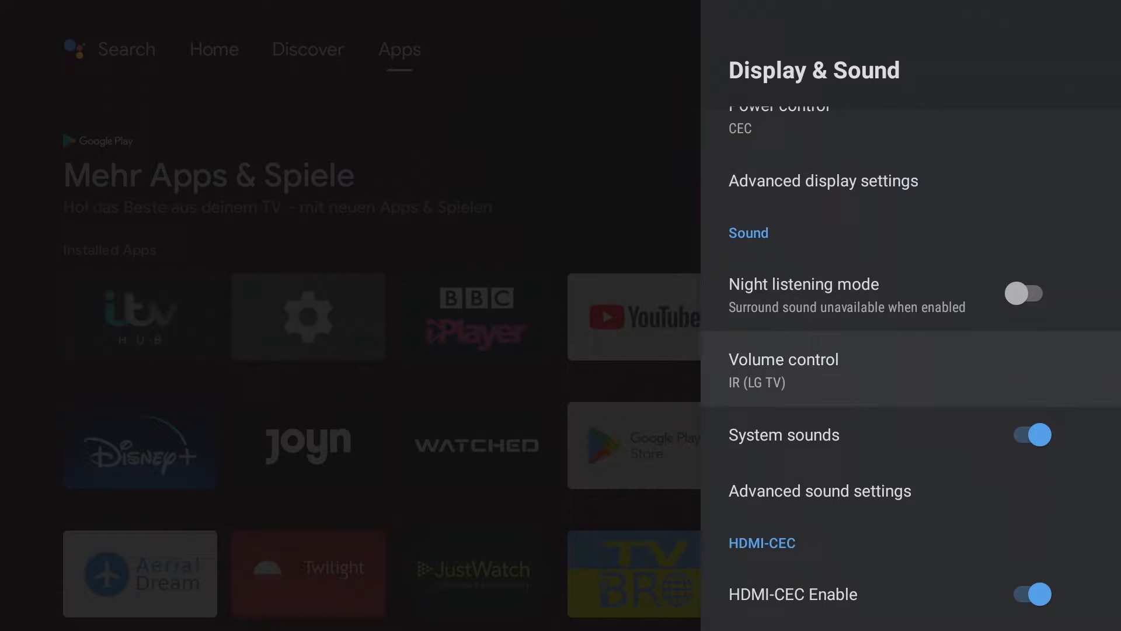
click(784, 370)
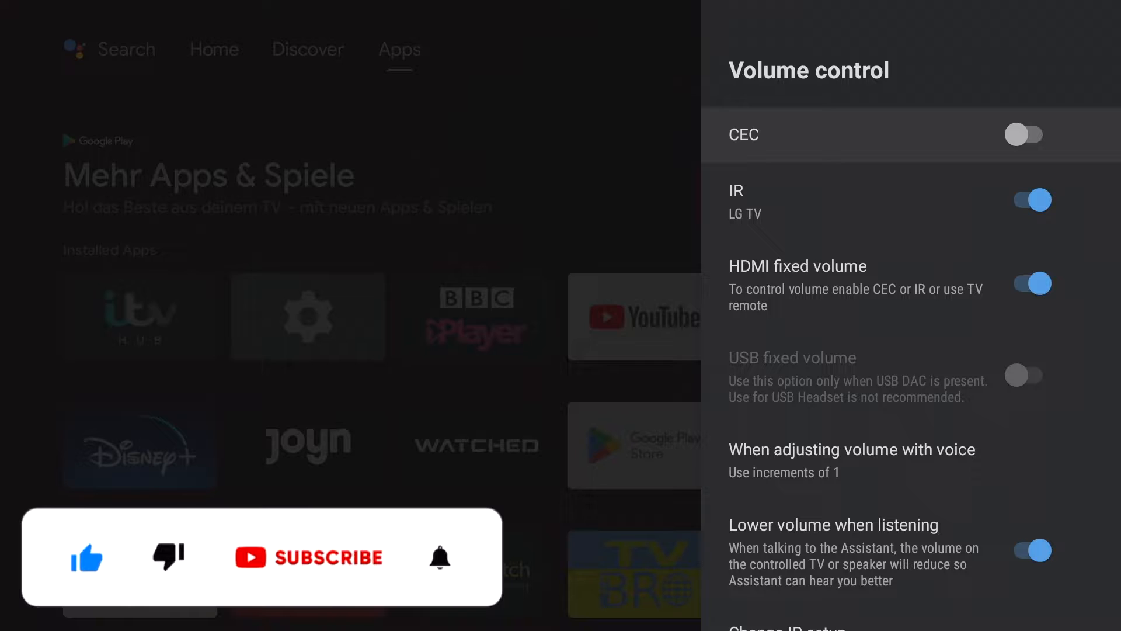
click(441, 557)
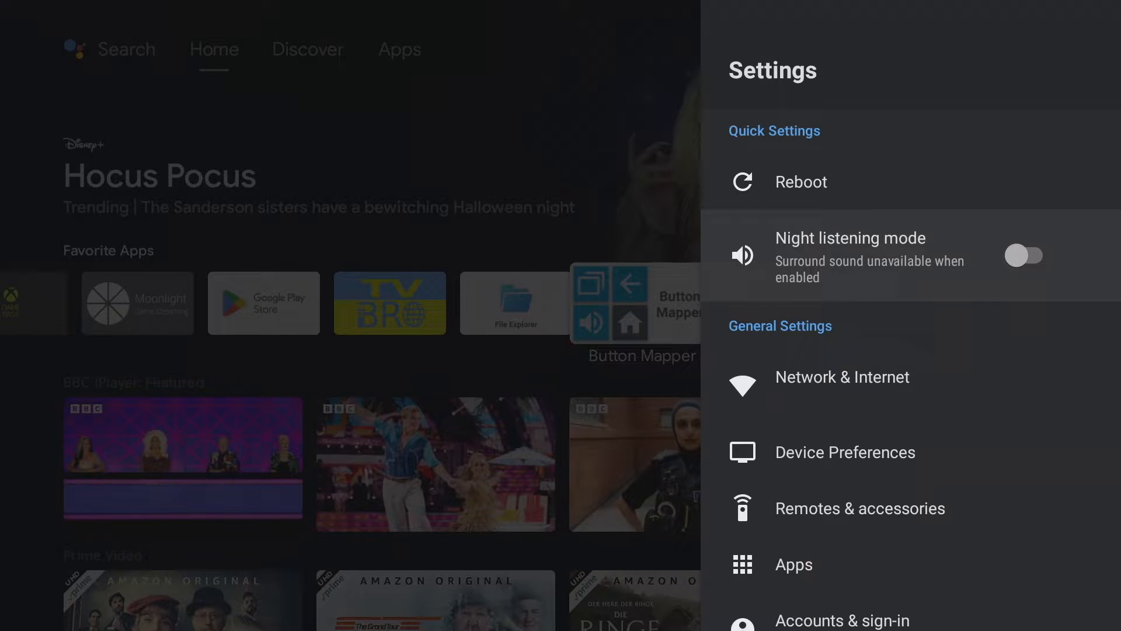
Review the Customize Quick Settings toggles under Device Preferences > System.
scroll(down, 3)
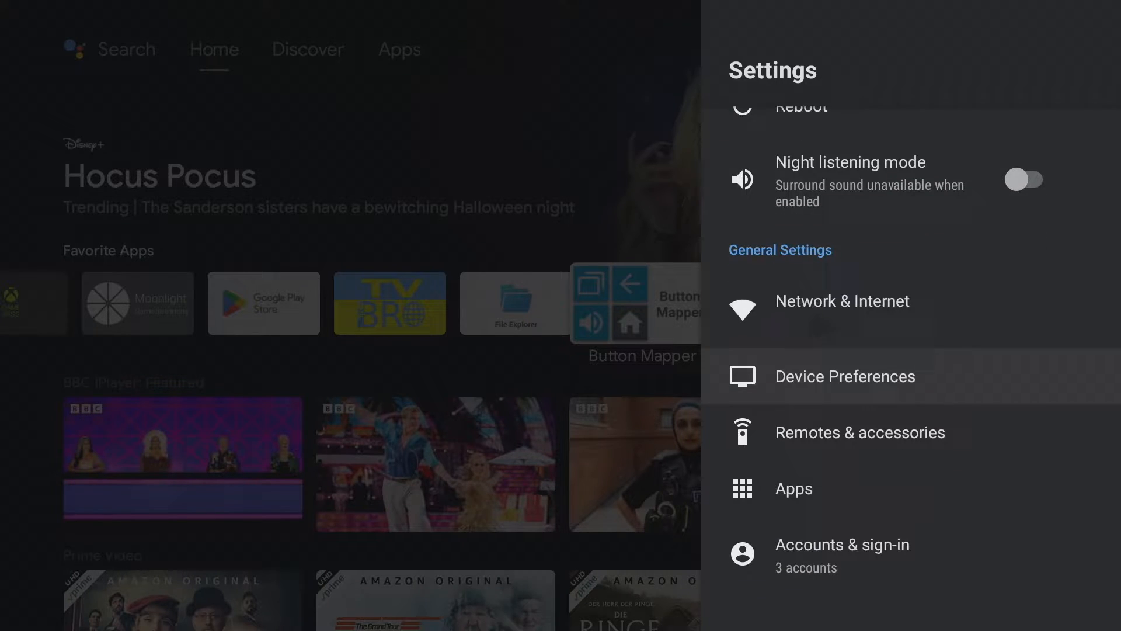
click(845, 376)
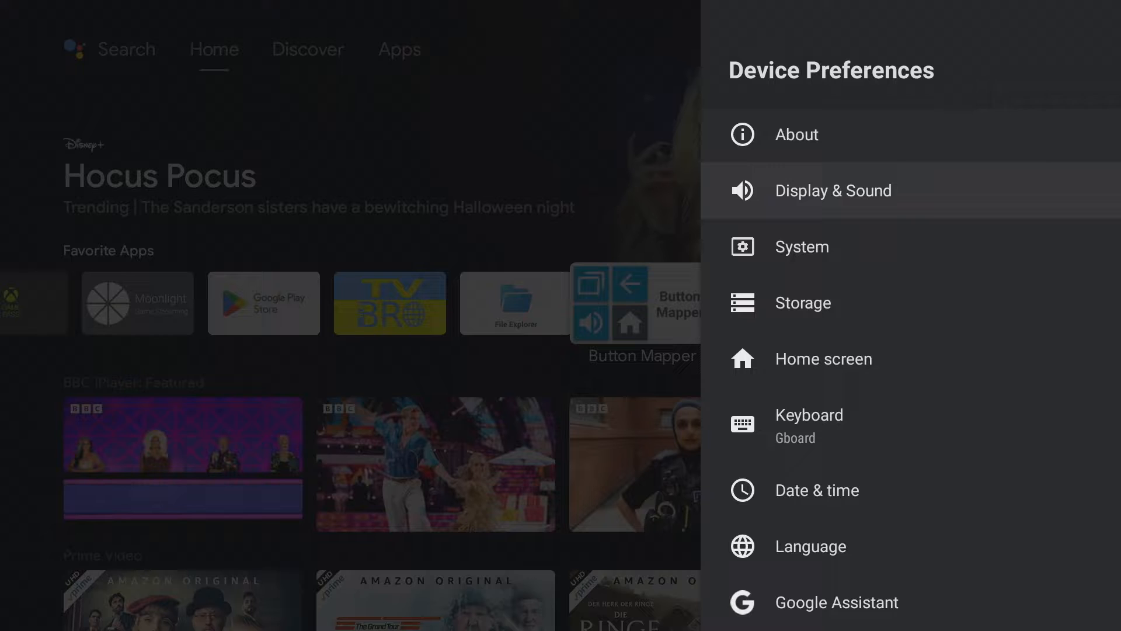
click(801, 246)
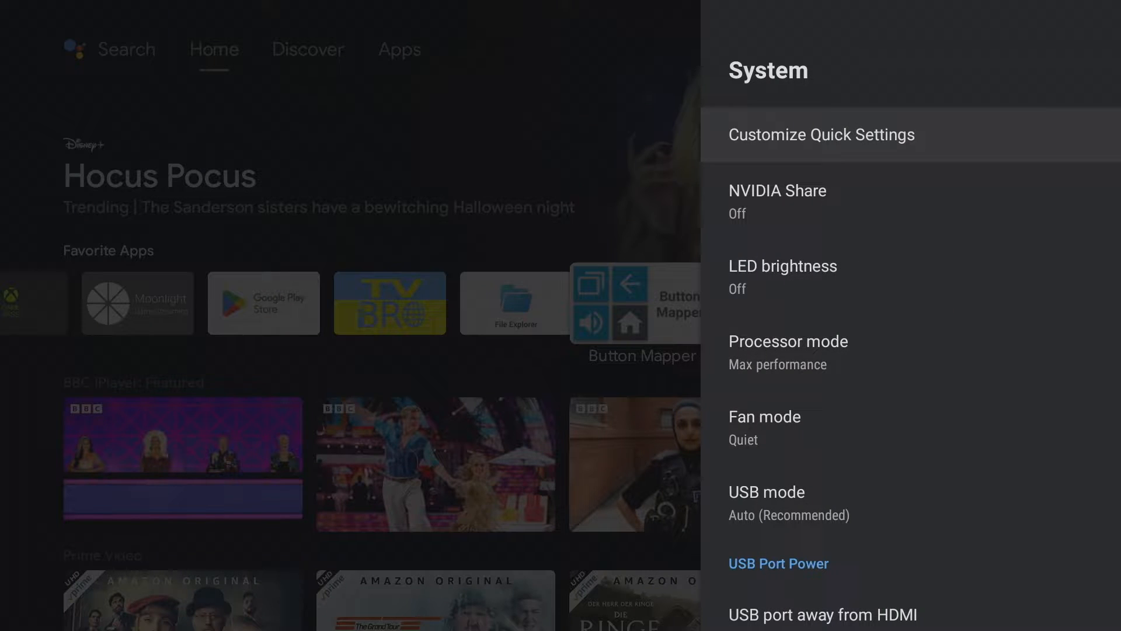
click(821, 134)
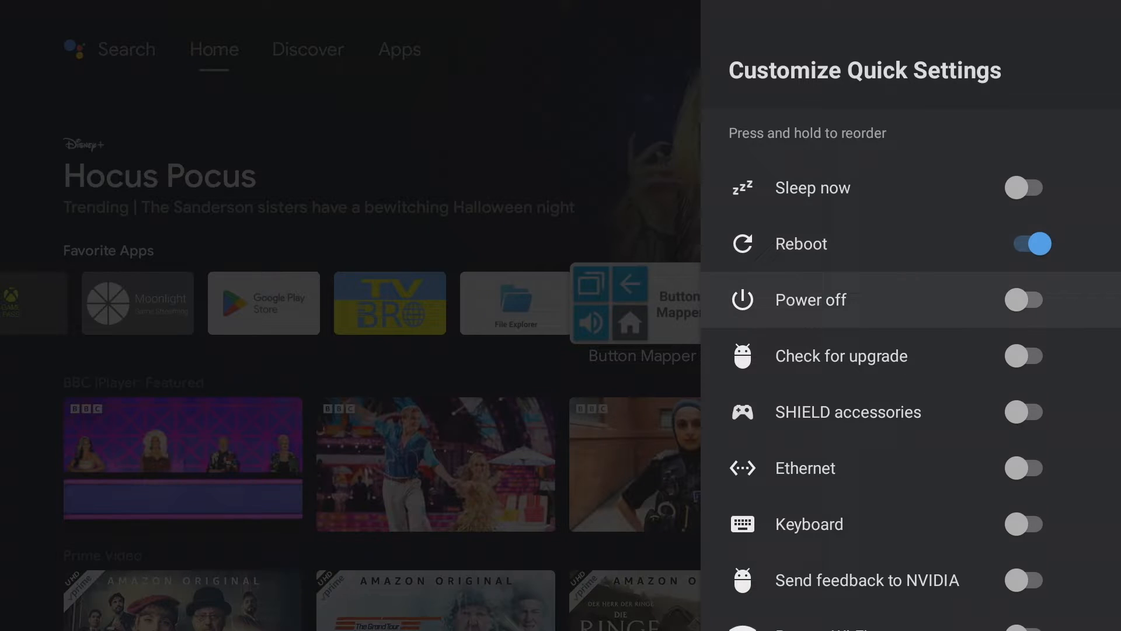
scroll(down, 3)
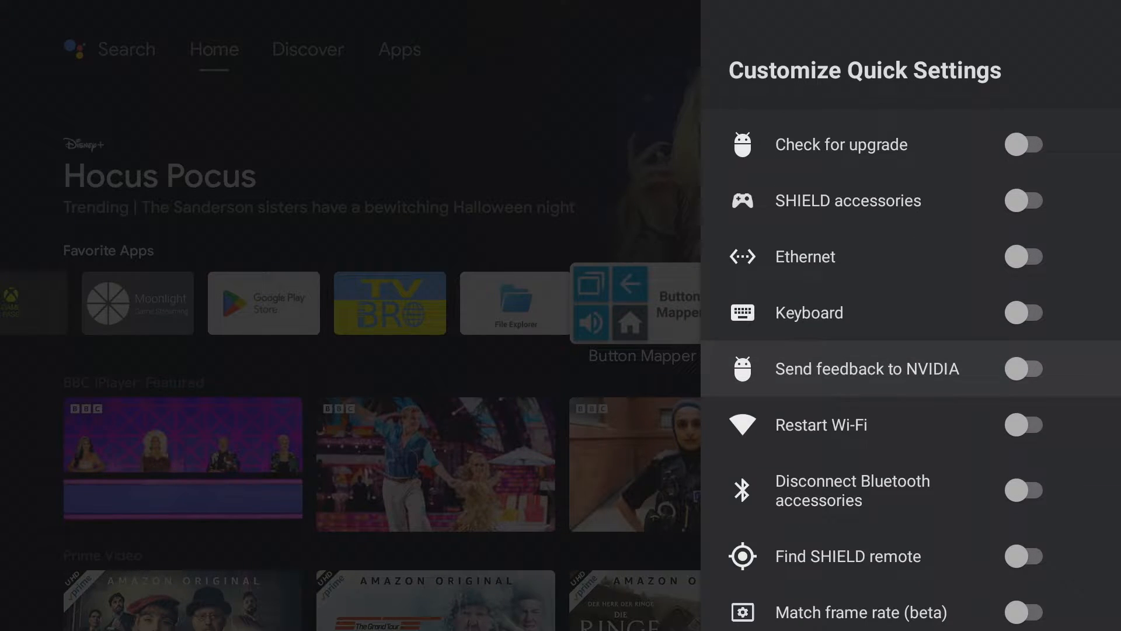
scroll(down, 3)
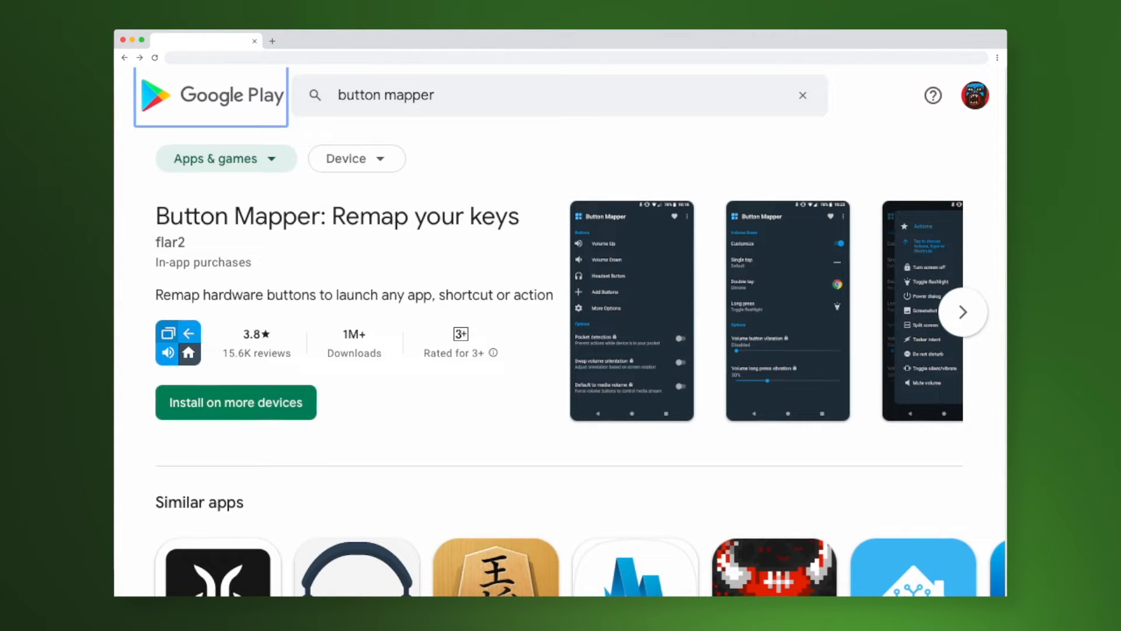
Install Button Mapper from Google Play web onto the Google Chromecast and confirm.
click(346, 158)
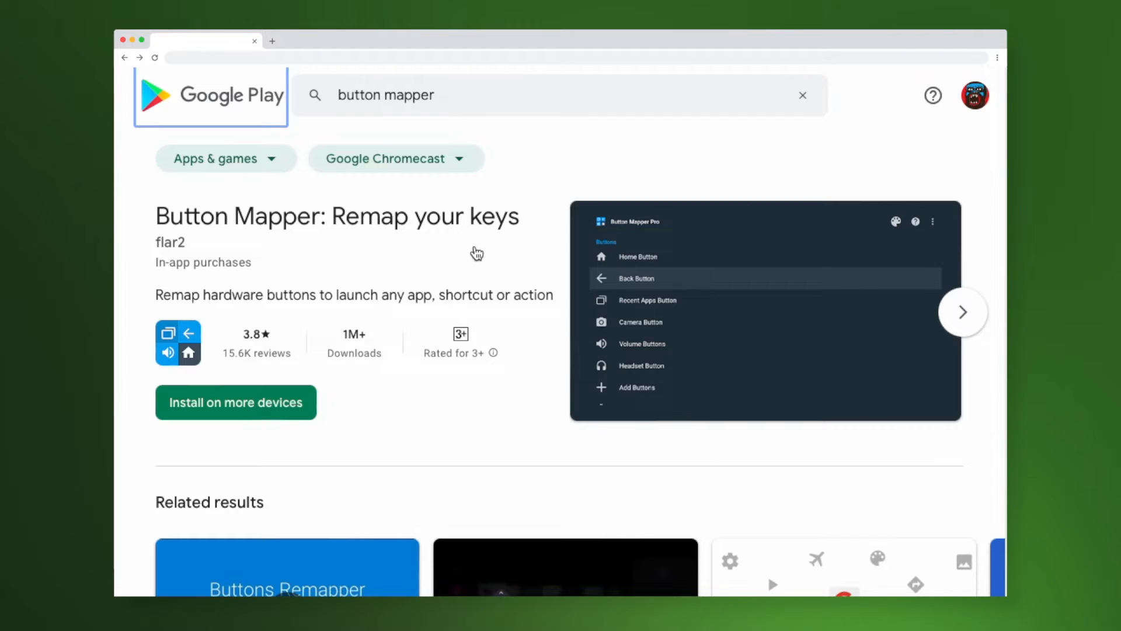
mouse_move(489, 339)
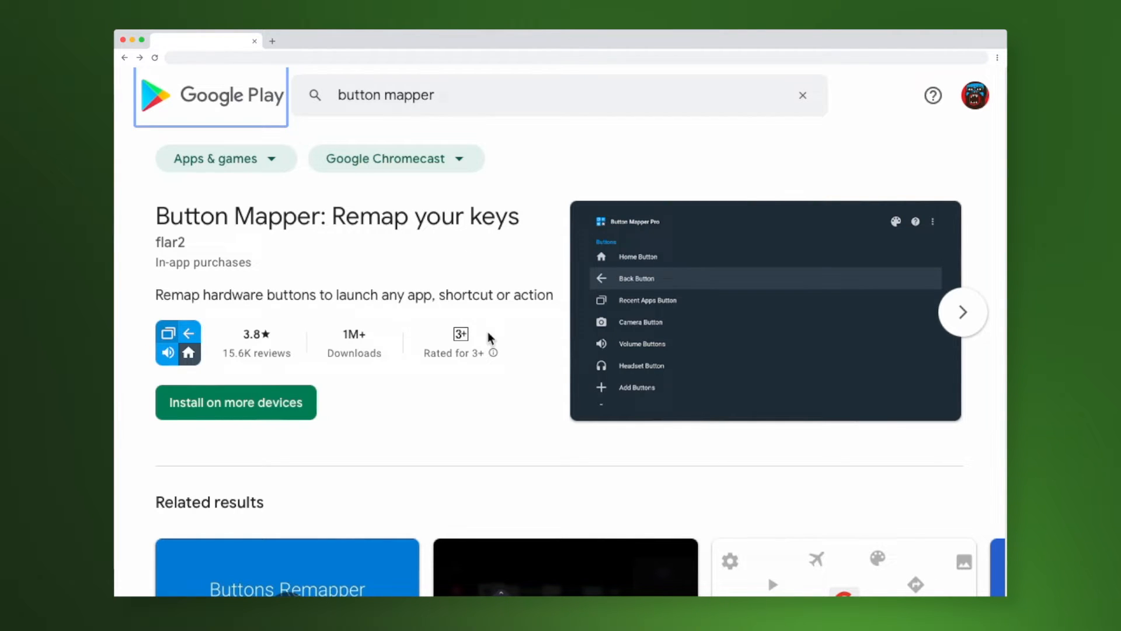
click(235, 402)
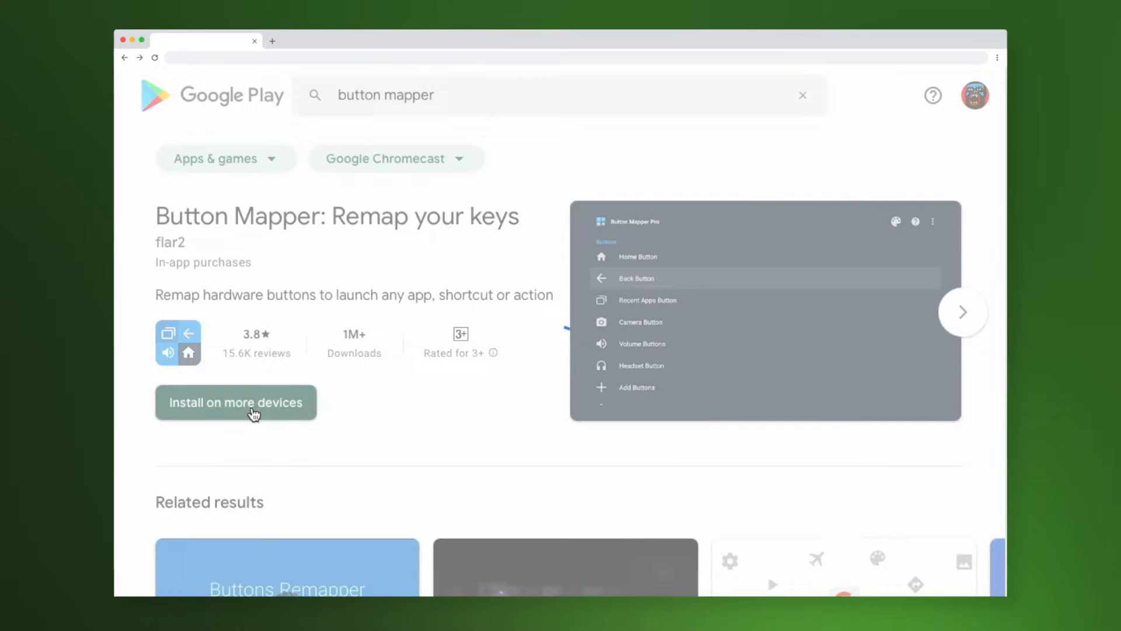
click(235, 402)
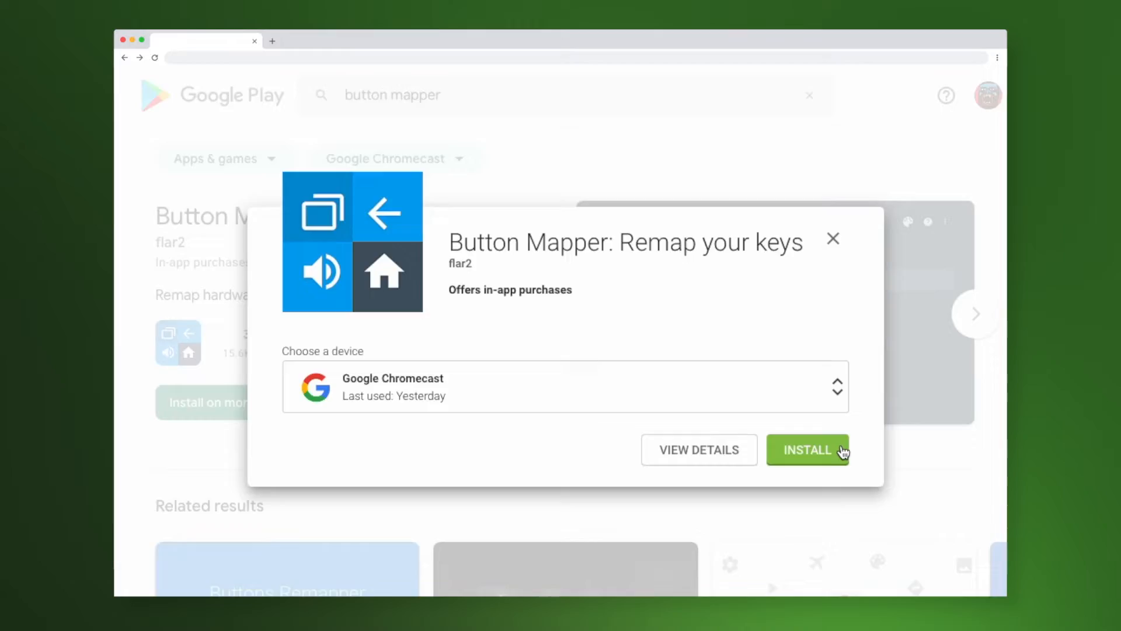
click(807, 449)
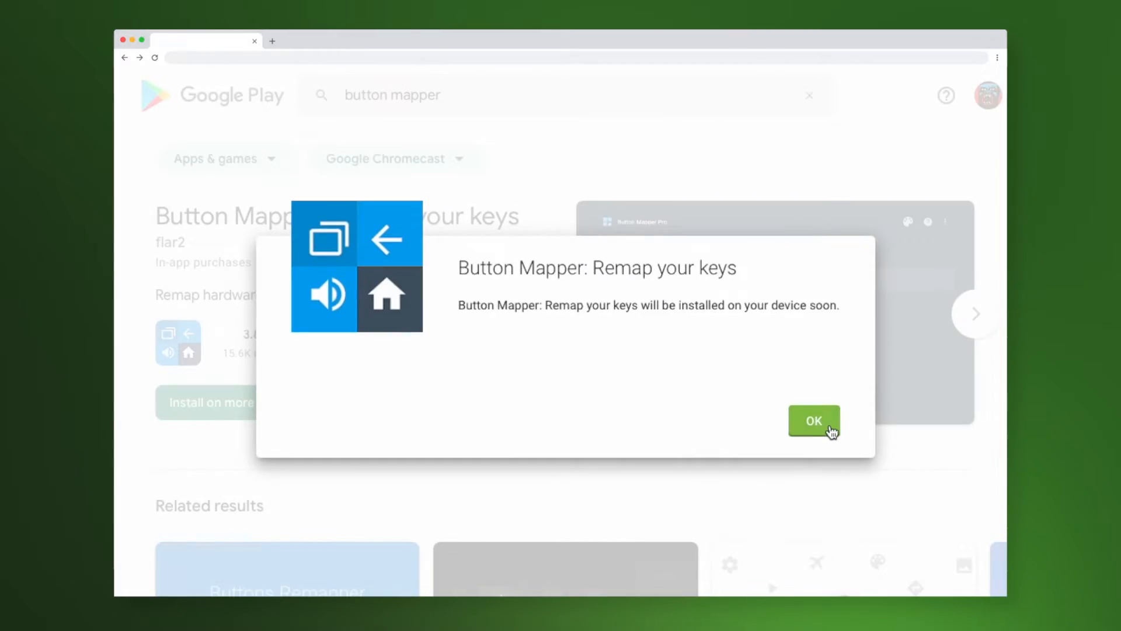
click(814, 420)
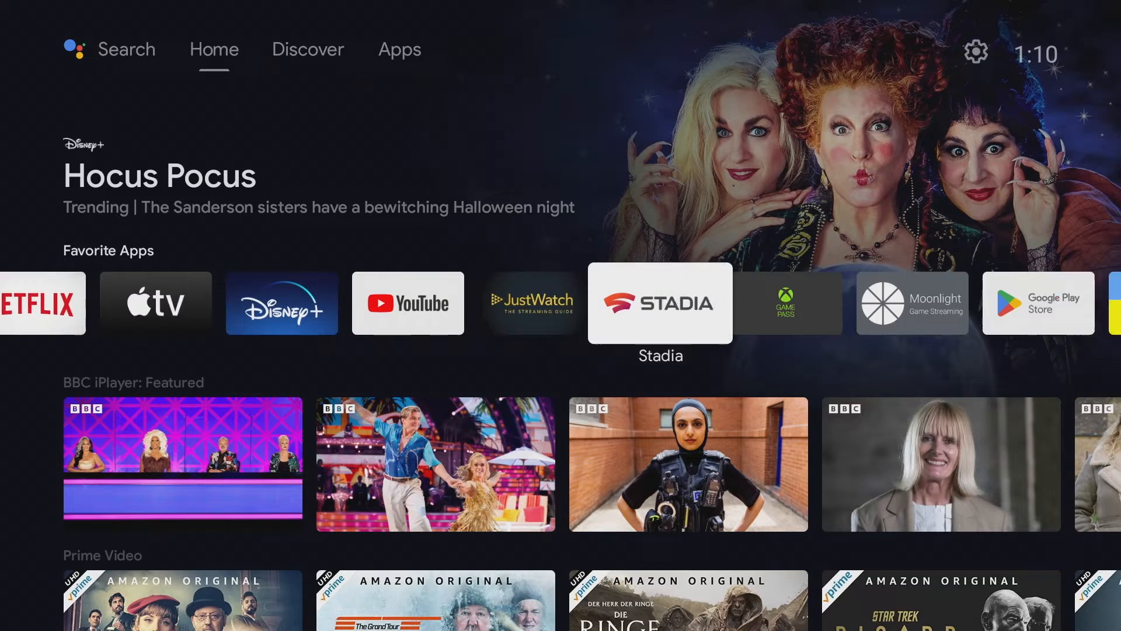
Launch Button Mapper from Favorite Apps and view its added buttons BUTTON_12 and MENU.
scroll(right, 3)
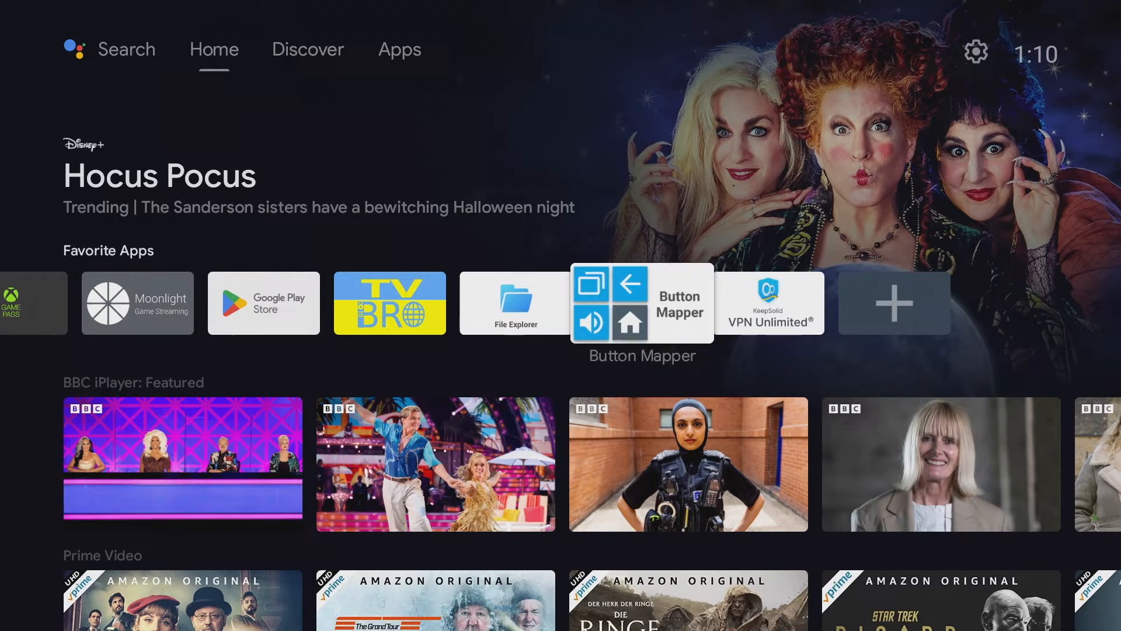
click(641, 303)
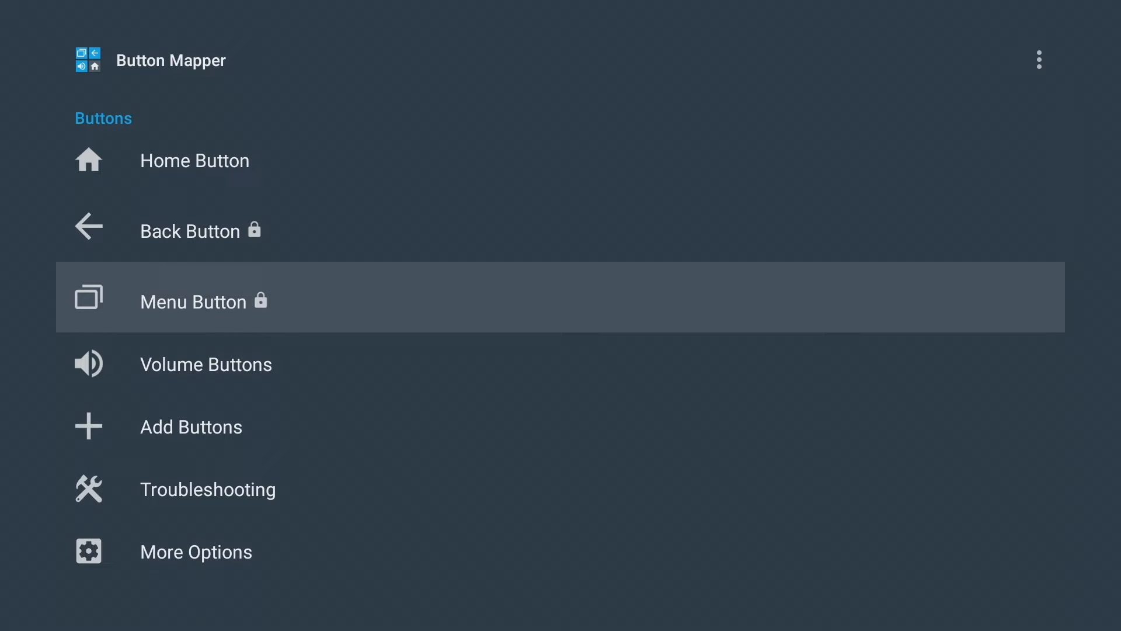
click(192, 301)
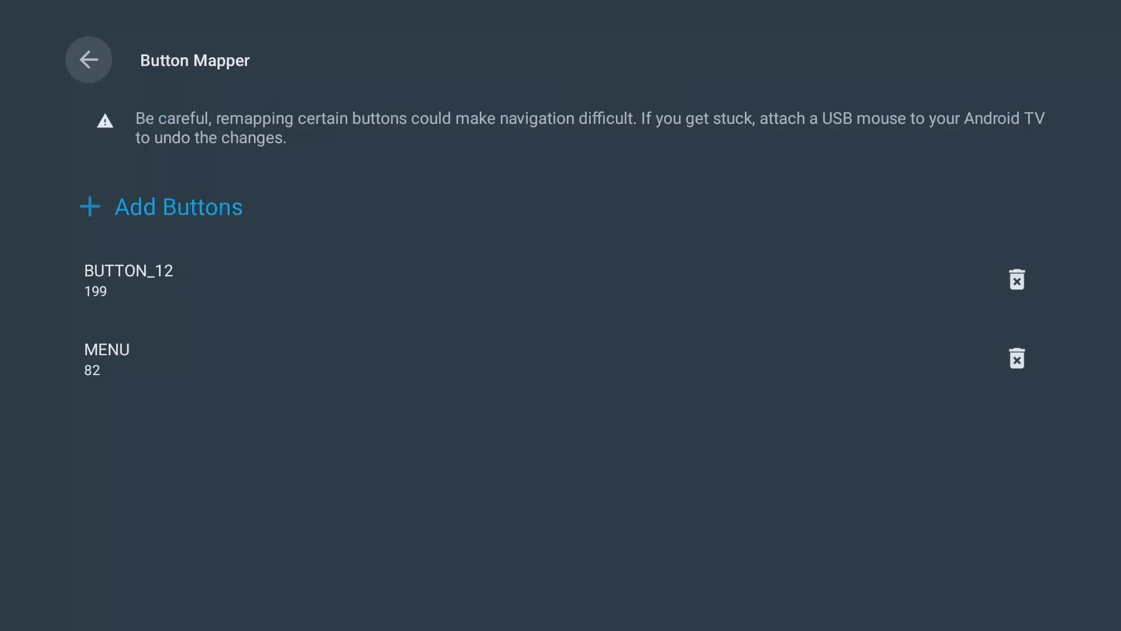
click(129, 279)
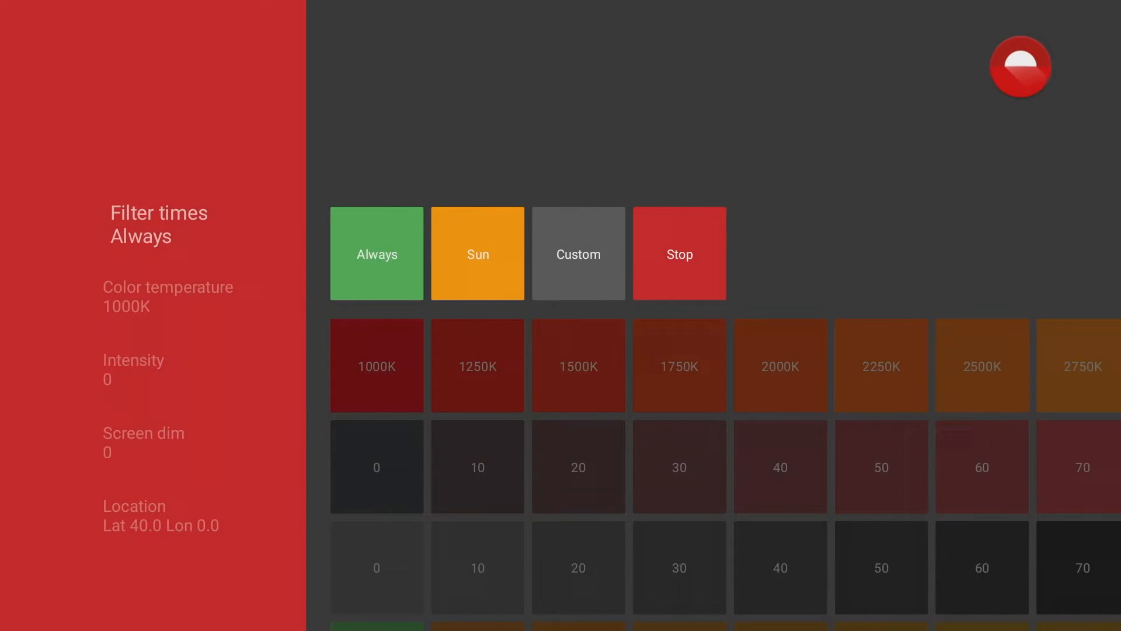
Raise Twilight's screen dim level to 40.
scroll(down, 3)
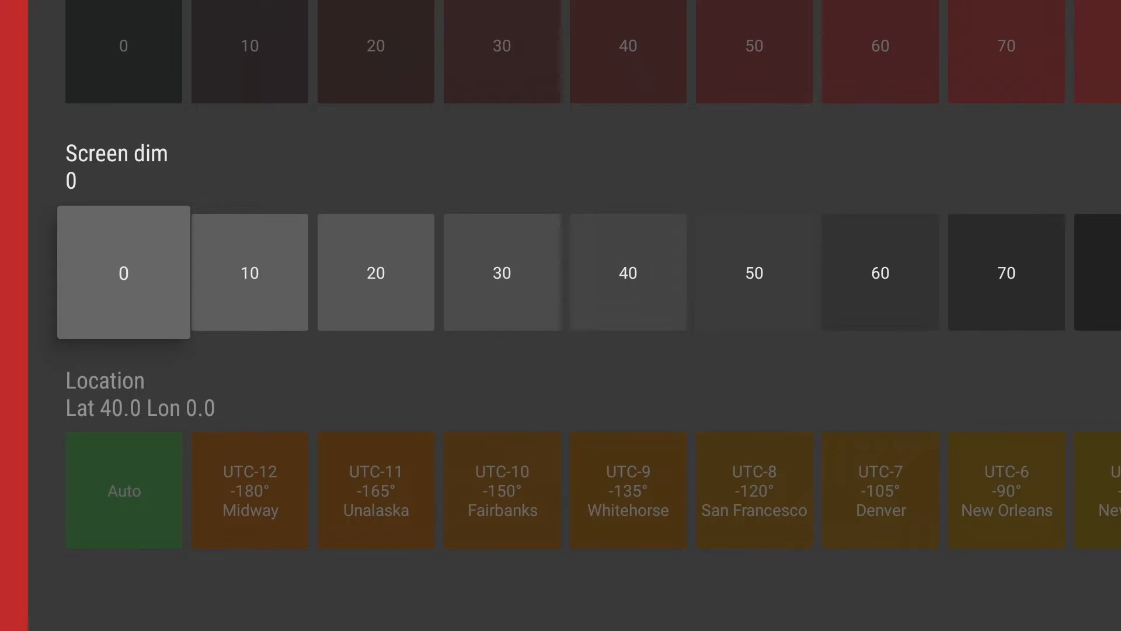
click(627, 271)
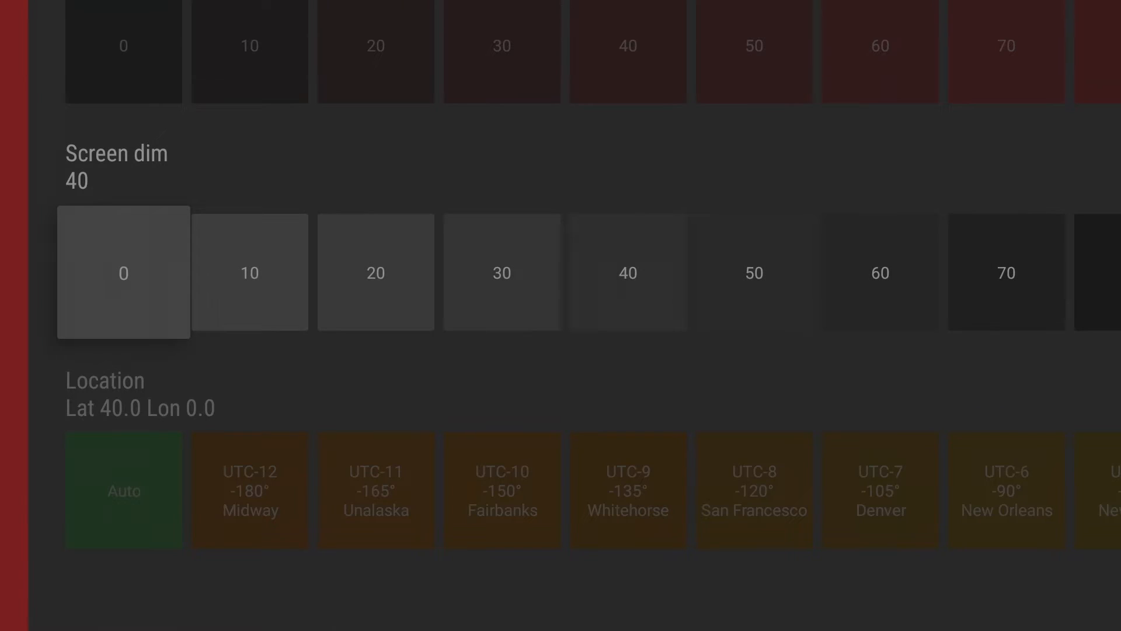
click(250, 272)
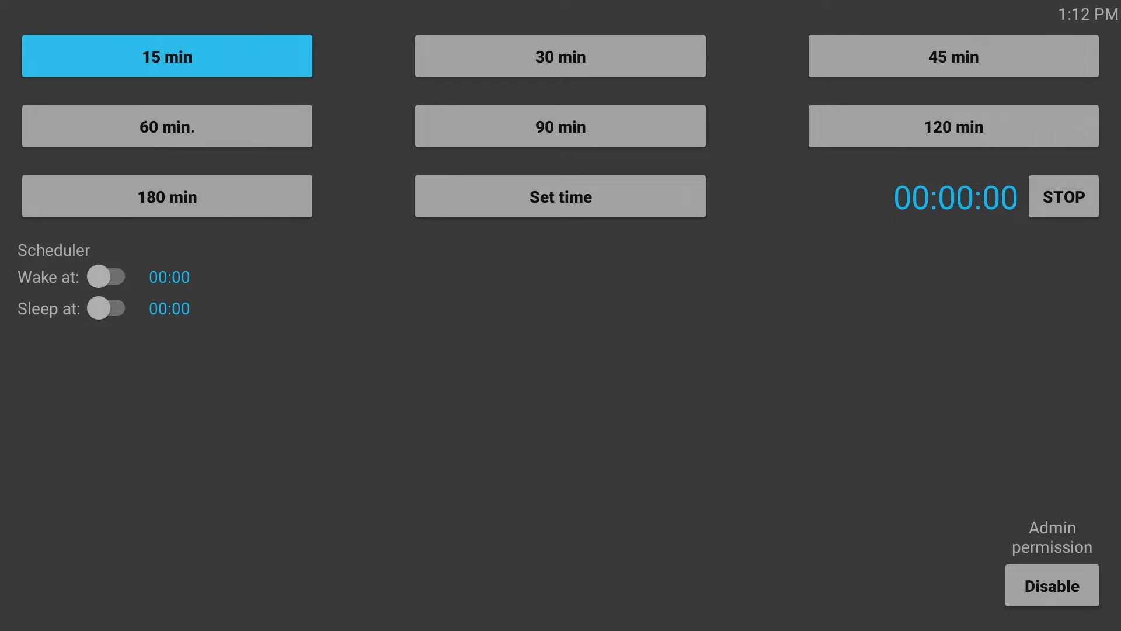
Start a 60-minute countdown in Sleep TV Timer.
click(167, 126)
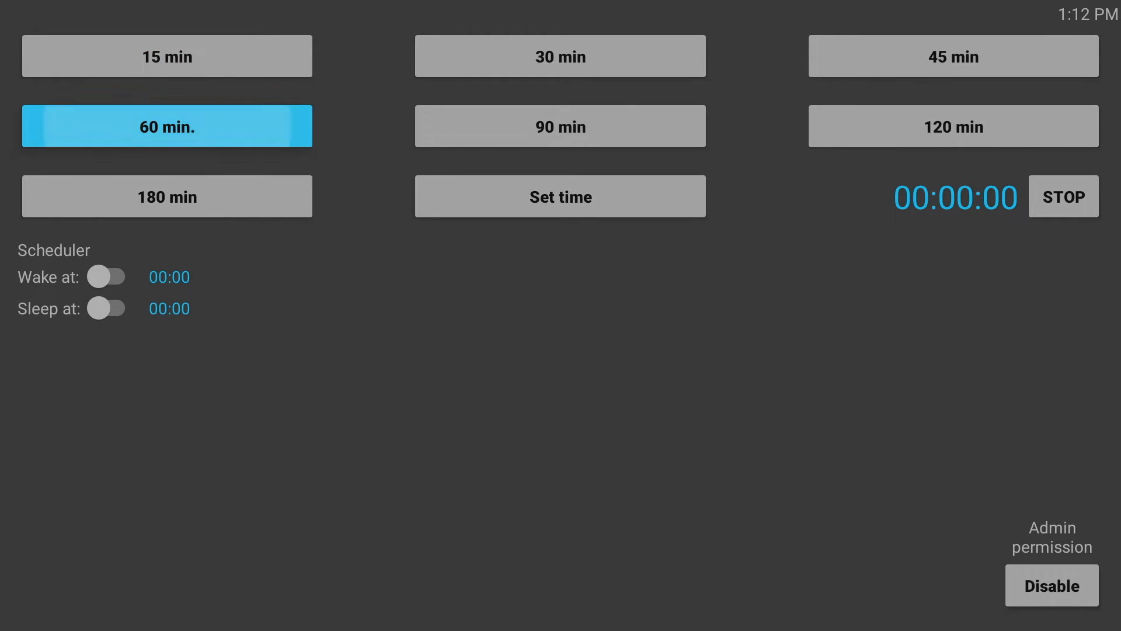
click(167, 126)
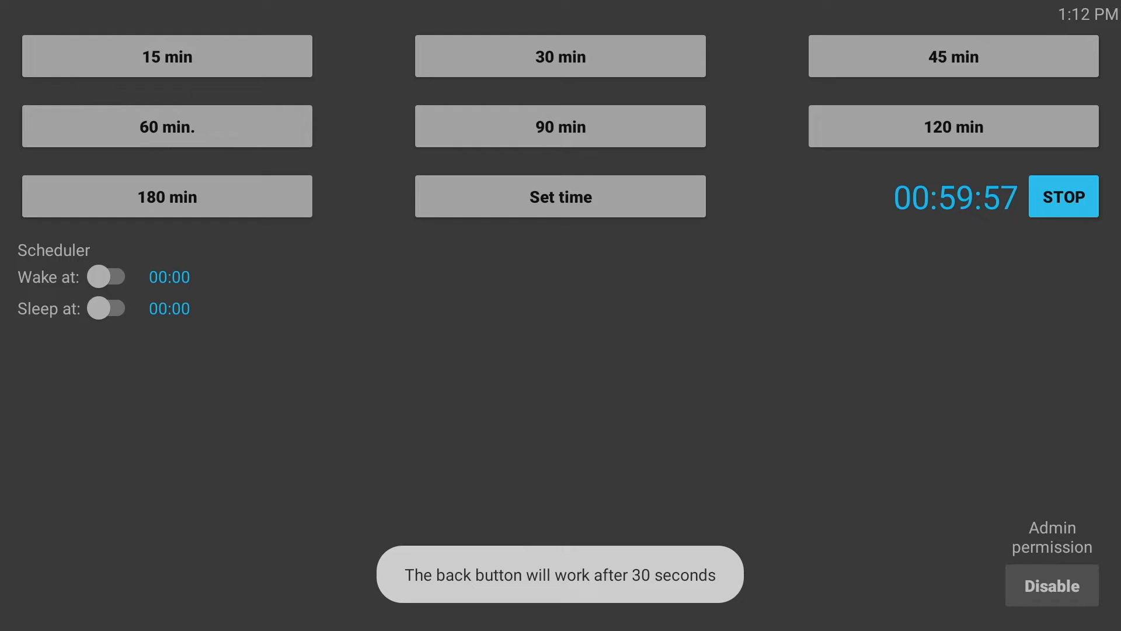